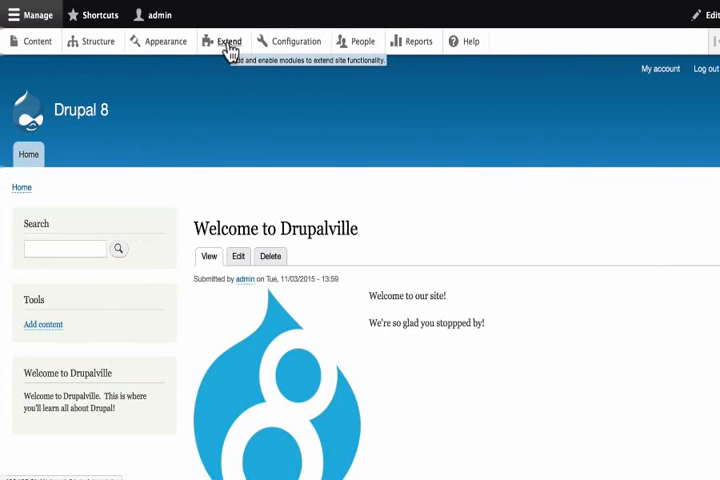
mouse_move(225, 122)
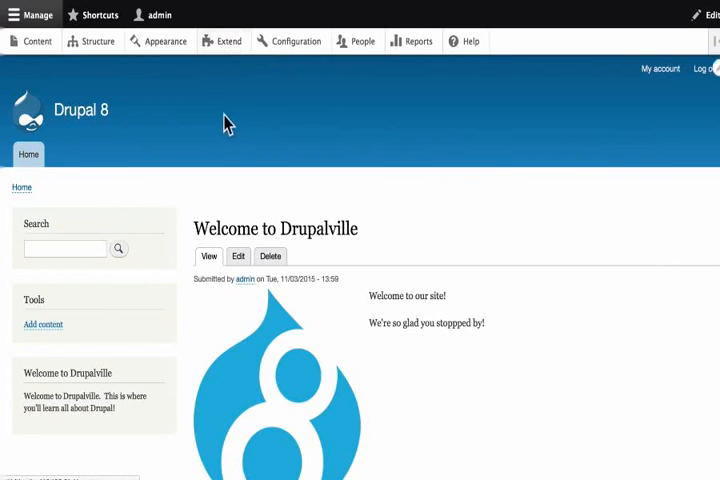
Step: Browse the Extend page's list of site modules, then return to the front page
left_click(228, 41)
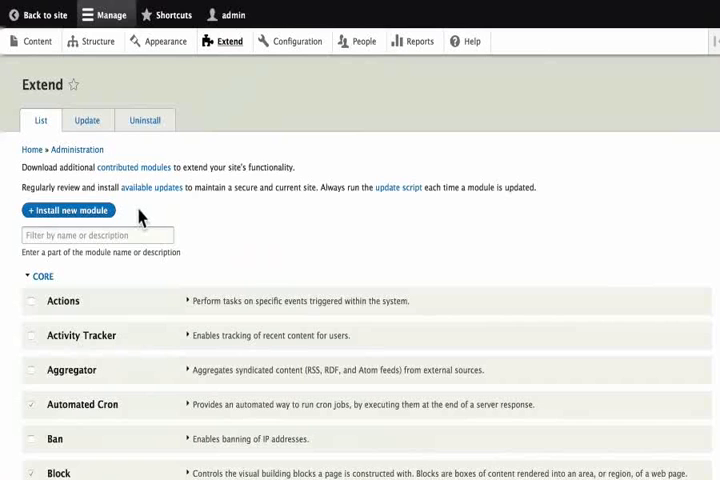
mouse_move(230, 215)
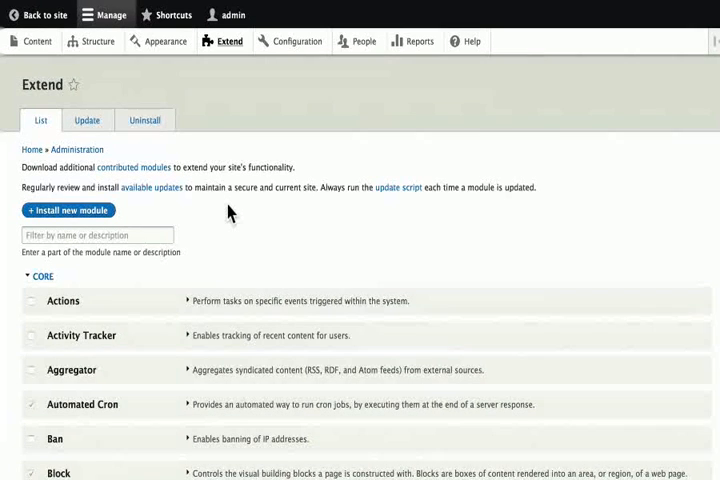
scroll("down", 3)
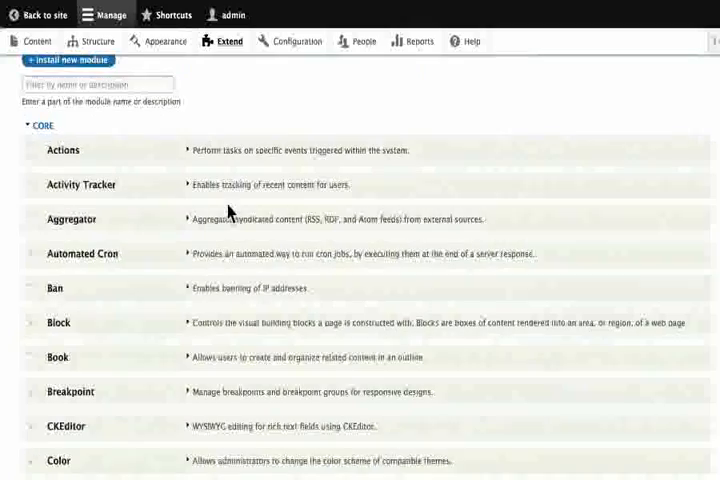
scroll("down", 3)
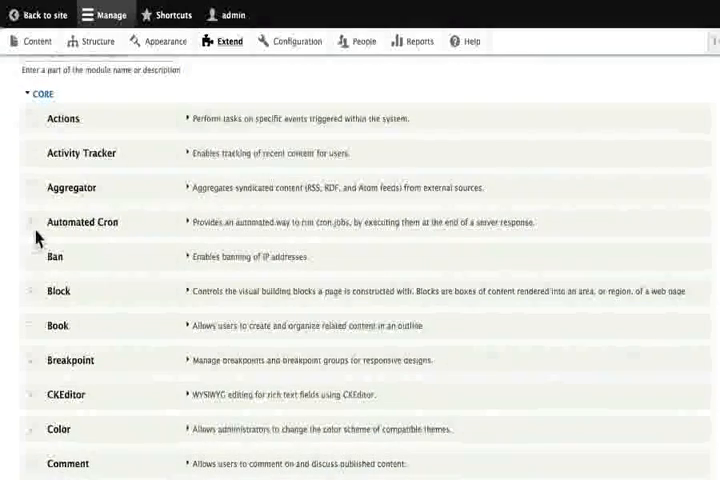
scroll("down", 3)
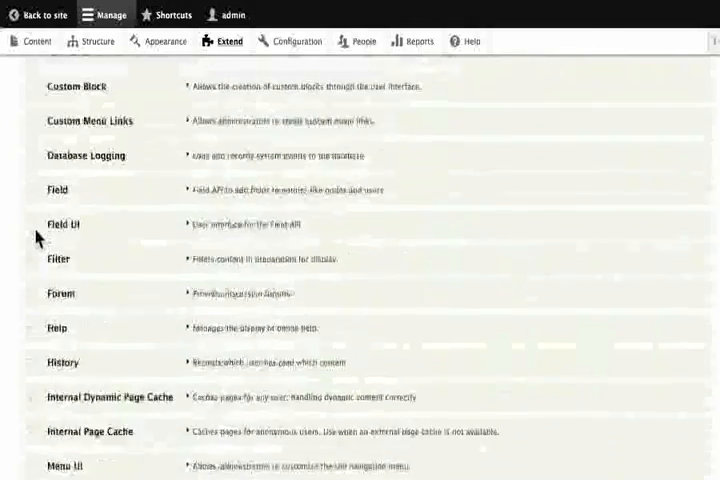
scroll("down", 3)
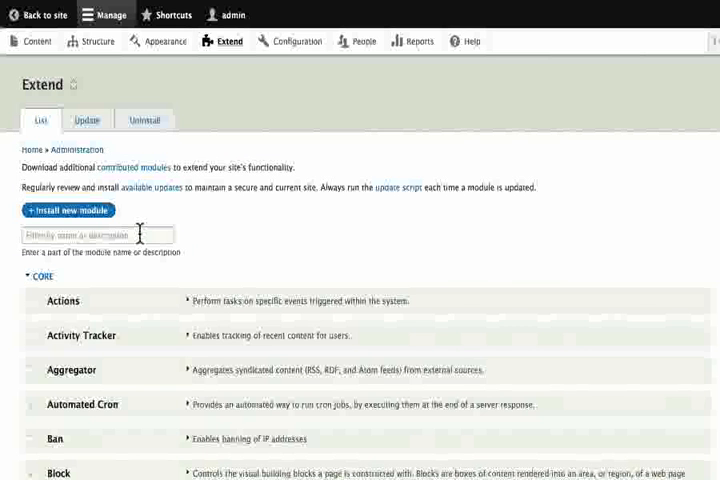
left_click(296, 42)
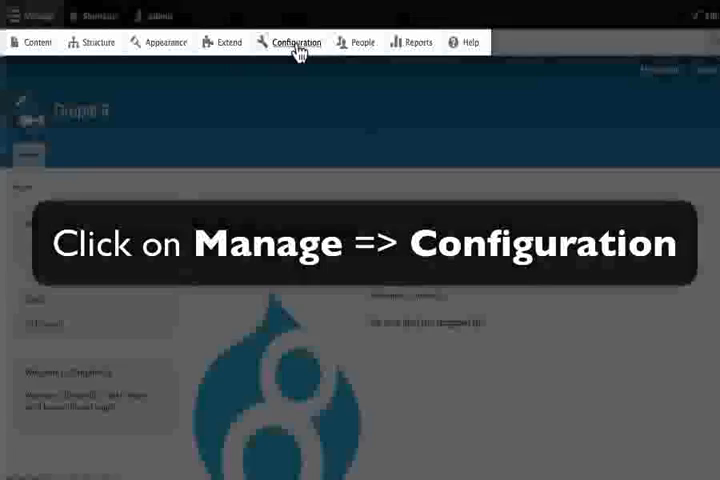
Step: View the Configuration overview listing People, System, Content Authoring and Development sections
left_click(294, 42)
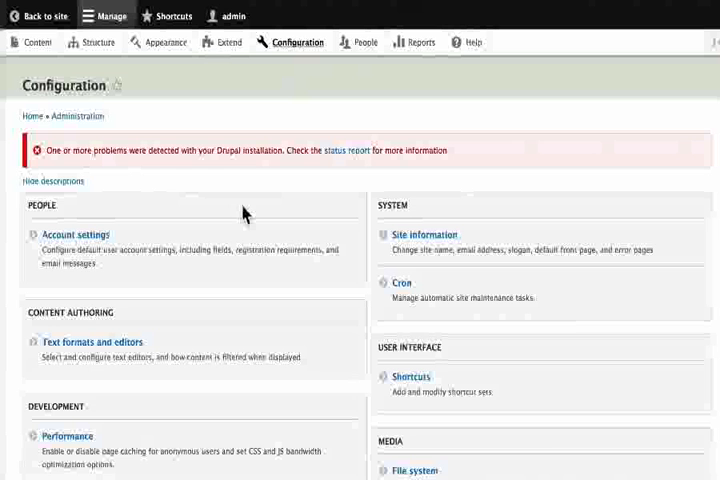
mouse_move(72, 167)
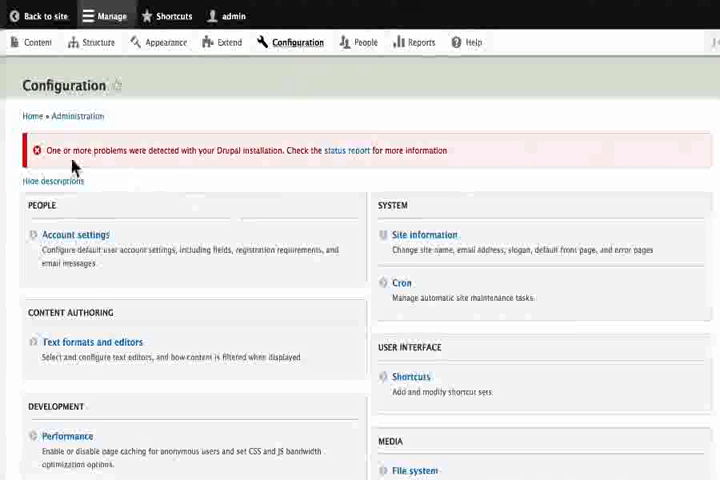
mouse_move(285, 150)
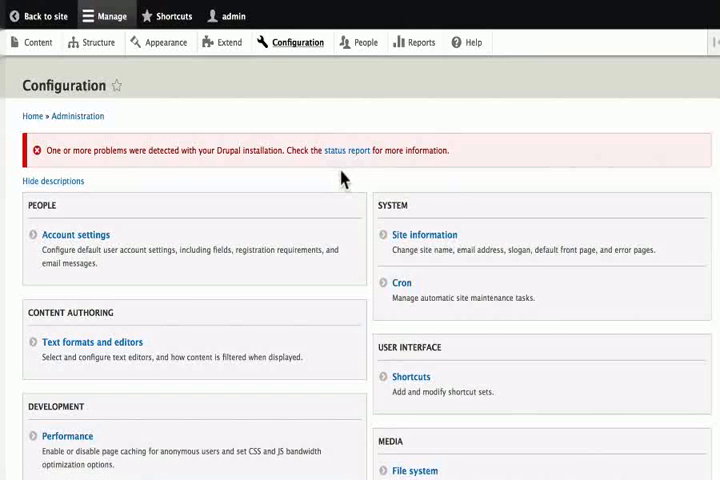
mouse_move(245, 170)
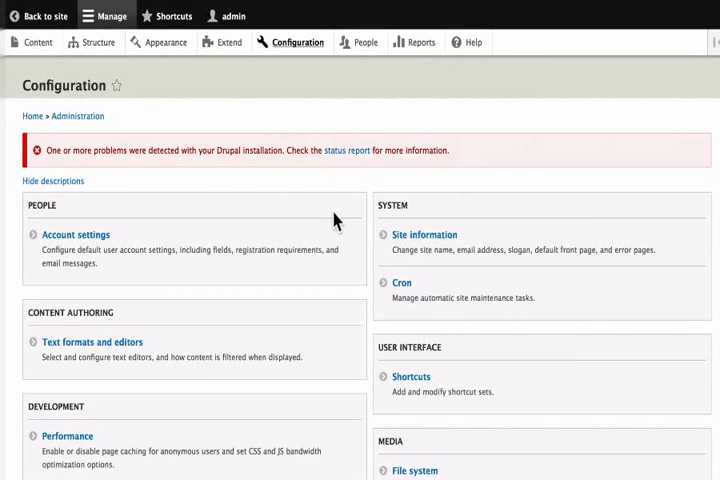
scroll("down", 3)
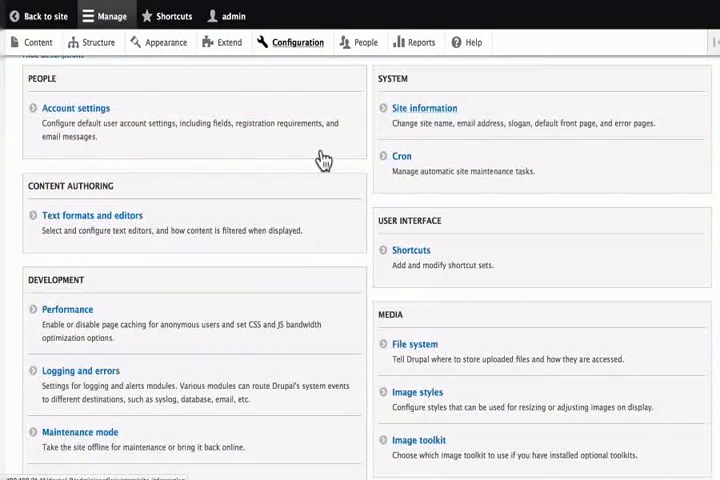
mouse_move(201, 227)
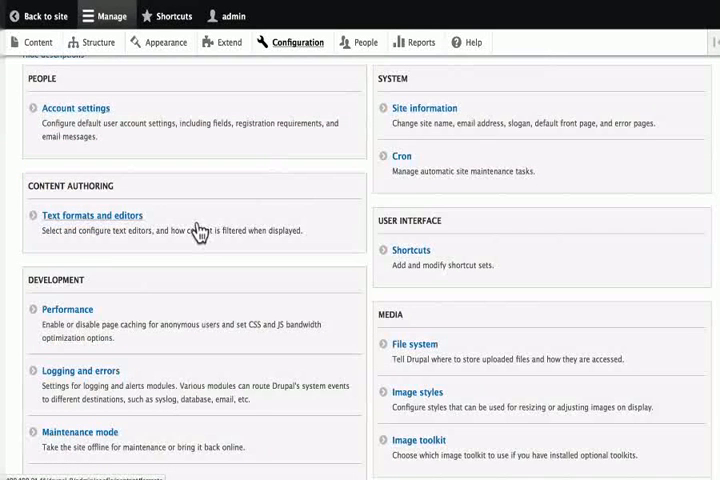
scroll("down", 3)
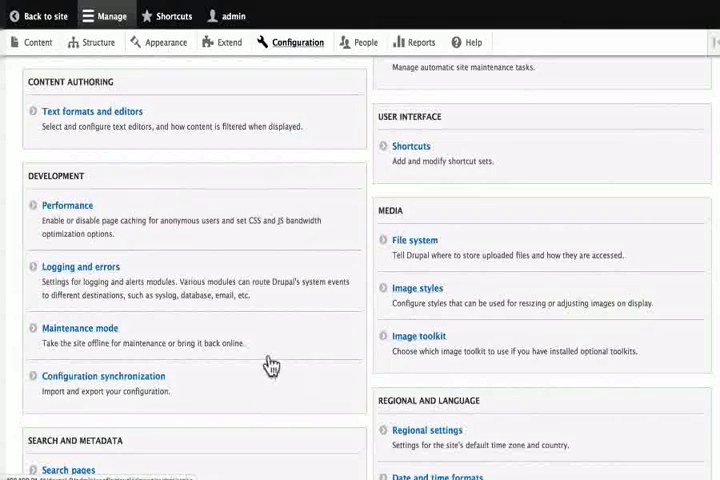
scroll("down", 3)
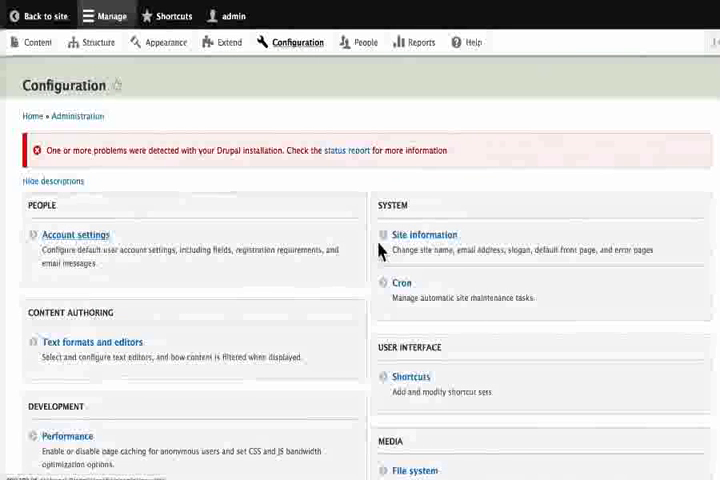
mouse_move(423, 240)
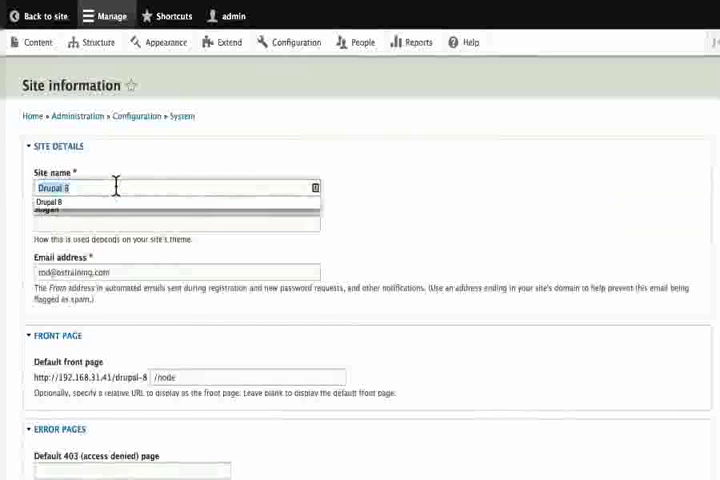
Step: Enter site name Drupalville and slogan A Great Place to Learn All About Drupal
type("Drupalville")
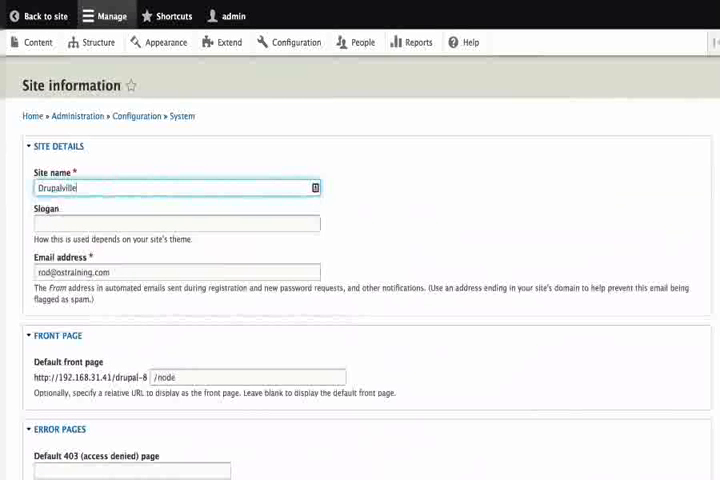
left_click(175, 223)
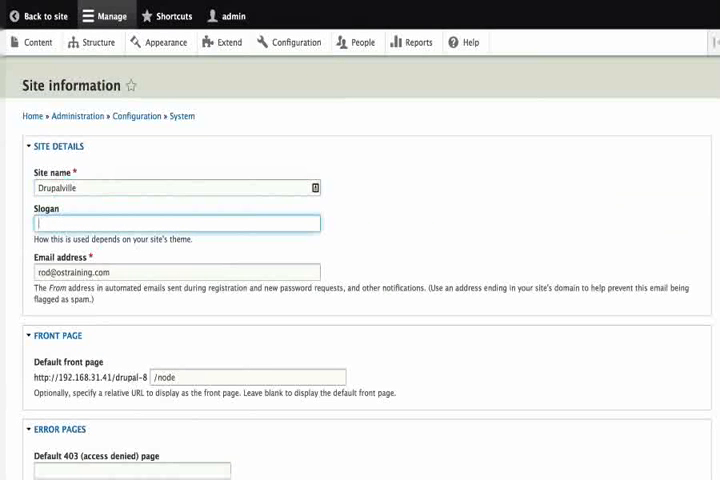
type("A Great Place to Learn All About")
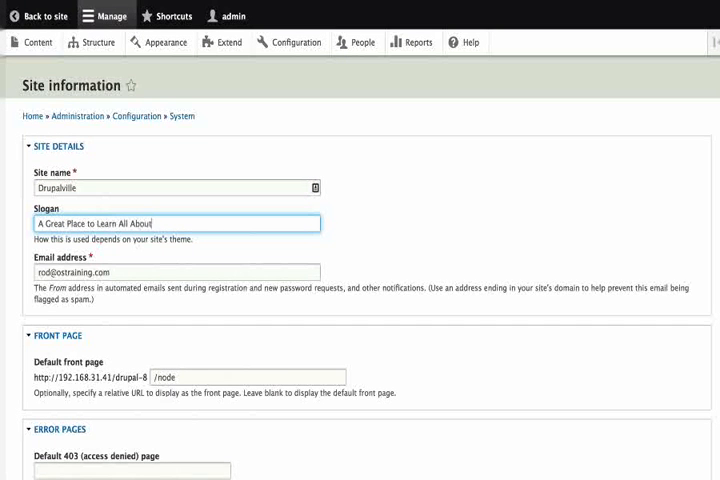
type("Drupal")
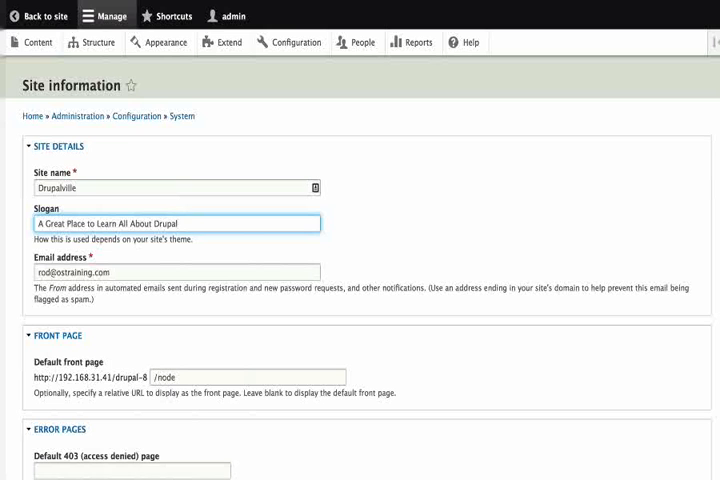
left_click(180, 223)
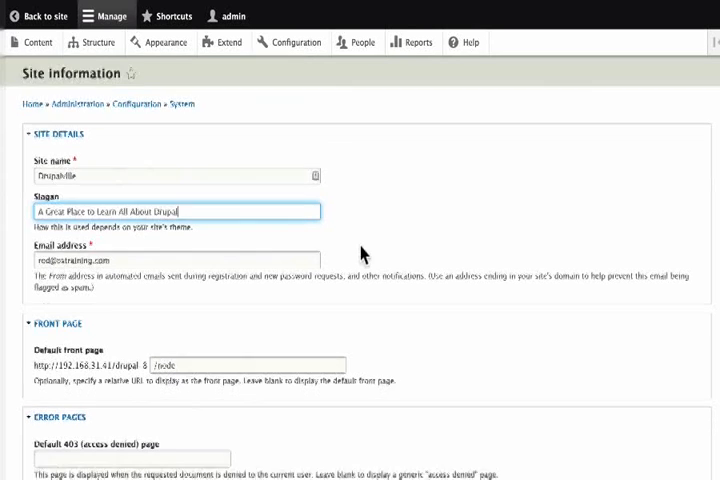
Step: Save the Site information configuration and return to the Drupalville front page
scroll("down", 3)
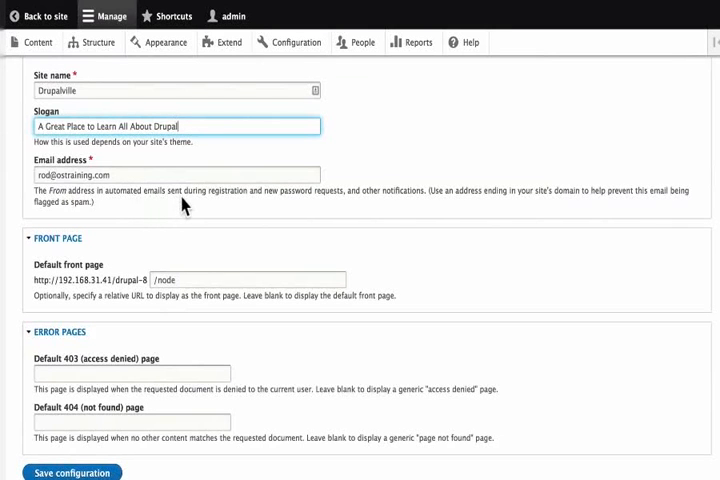
scroll("down", 3)
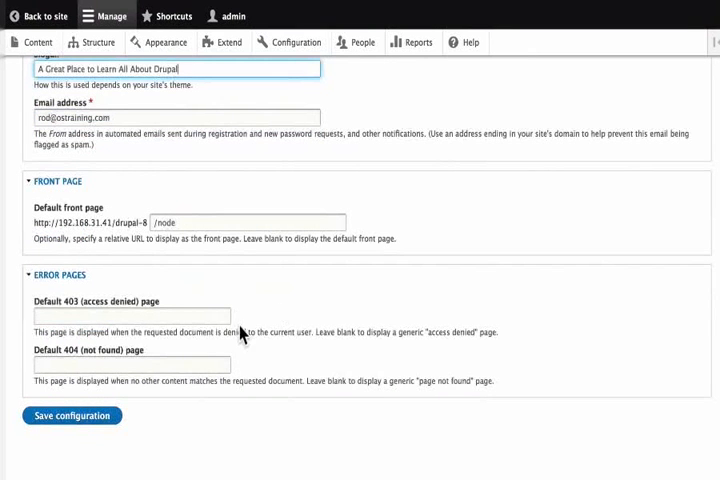
mouse_move(235, 367)
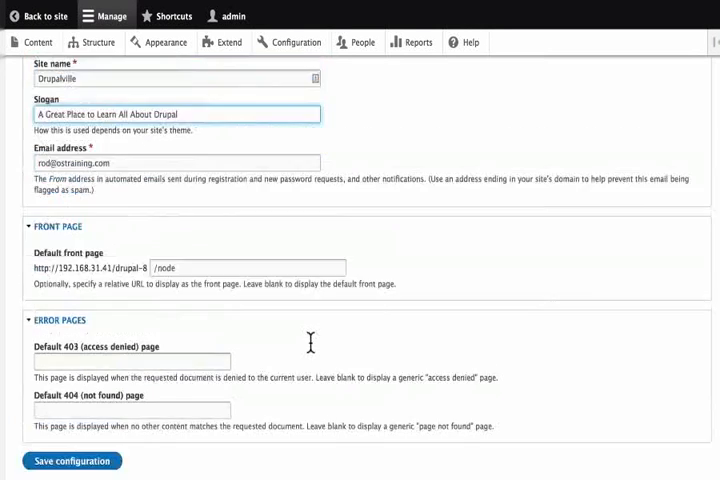
scroll("up", 3)
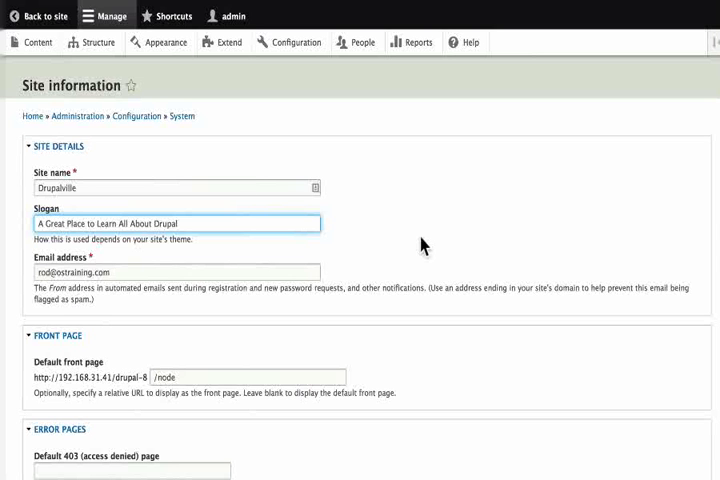
scroll("down", 3)
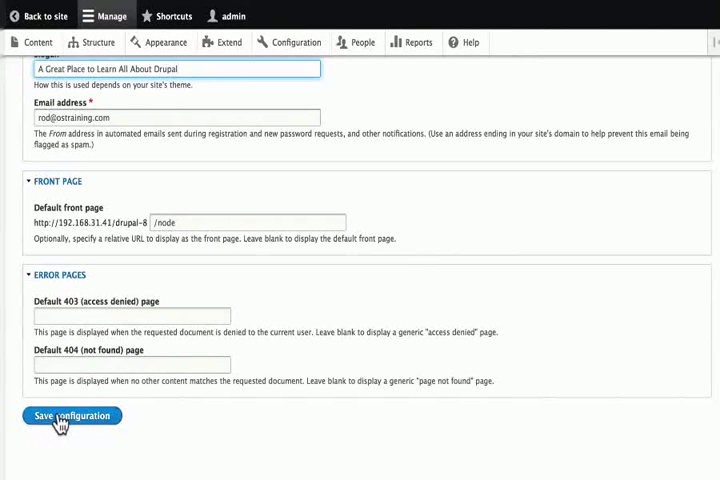
left_click(70, 416)
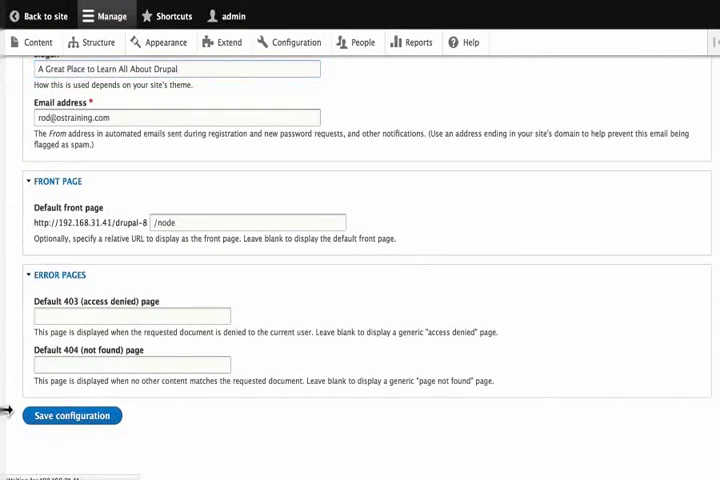
left_click(71, 415)
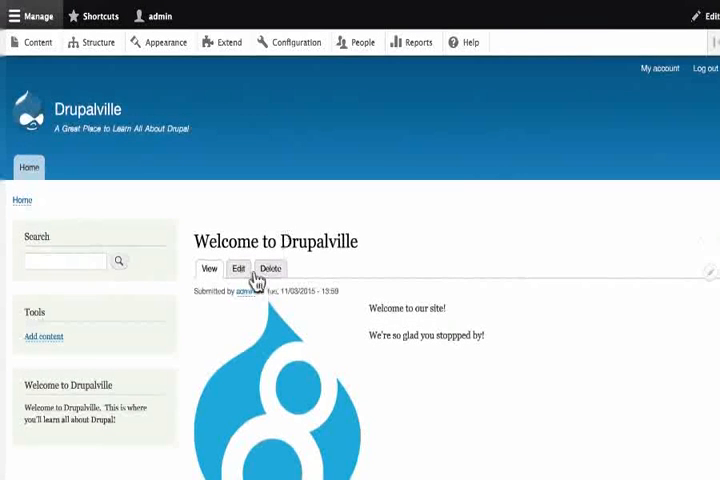
mouse_move(303, 55)
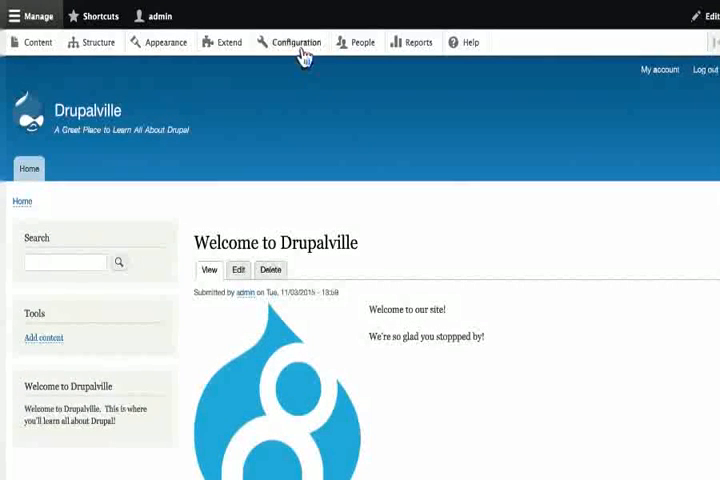
mouse_move(304, 56)
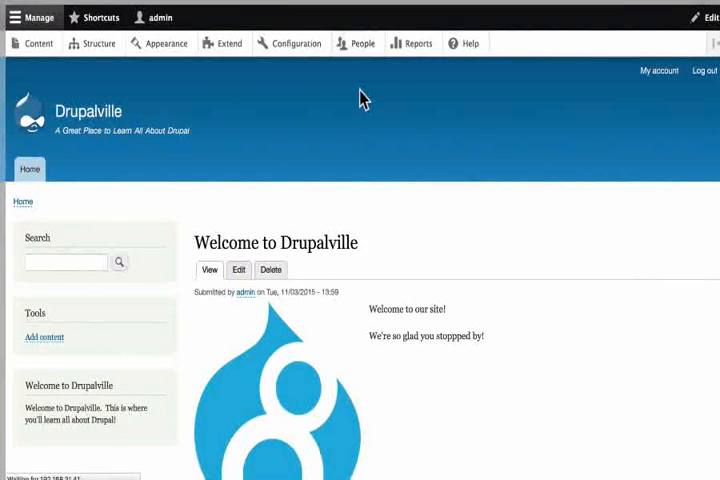
Step: Go to the People page listing the site's user accounts
left_click(356, 43)
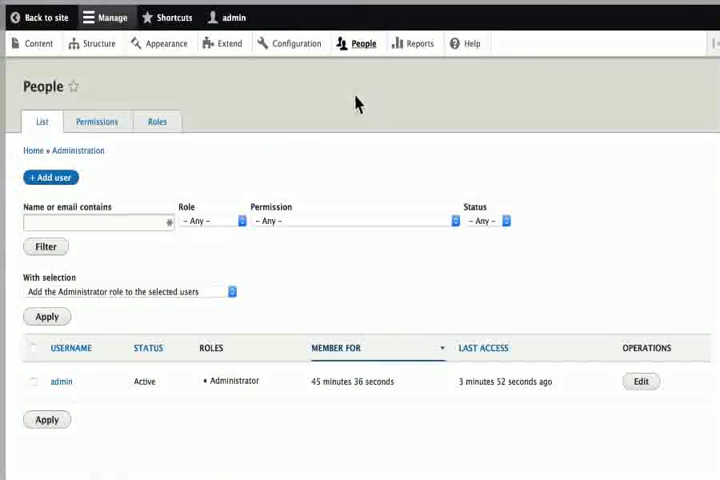
mouse_move(285, 130)
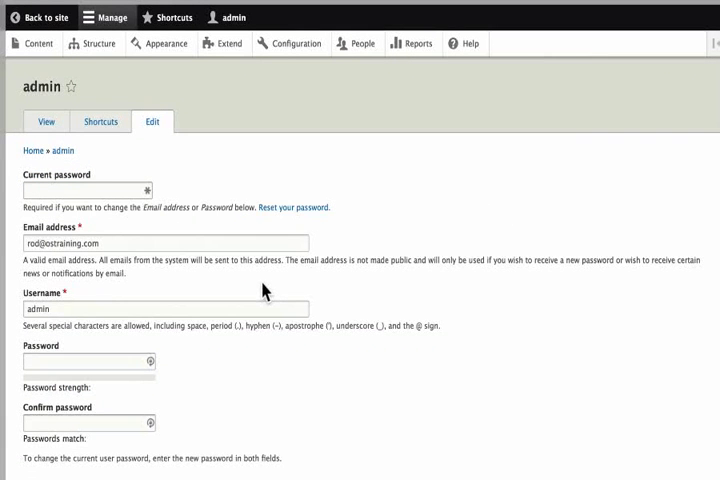
Step: Review the admin account's status, roles, picture, contact and locale settings, then save it unchanged
scroll("down", 3)
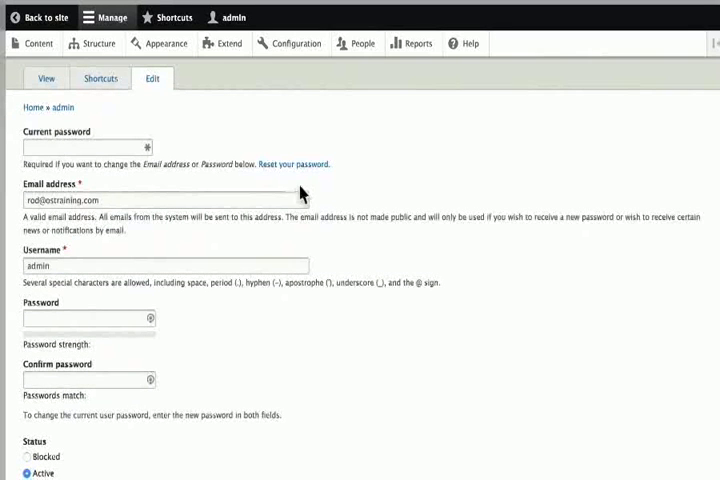
mouse_move(318, 186)
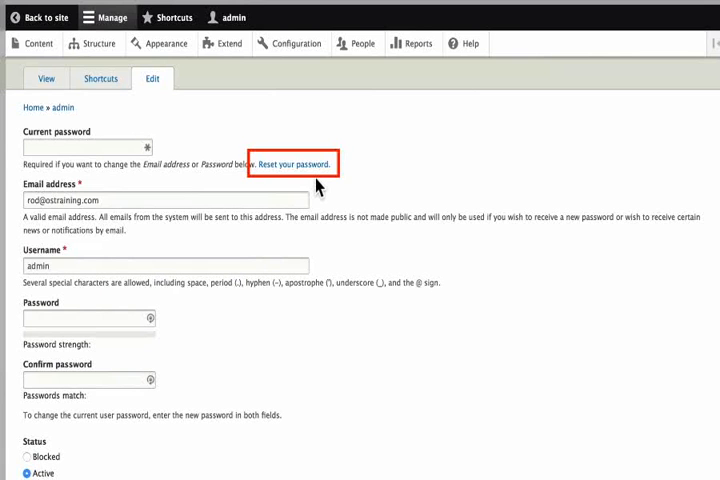
scroll("down", 3)
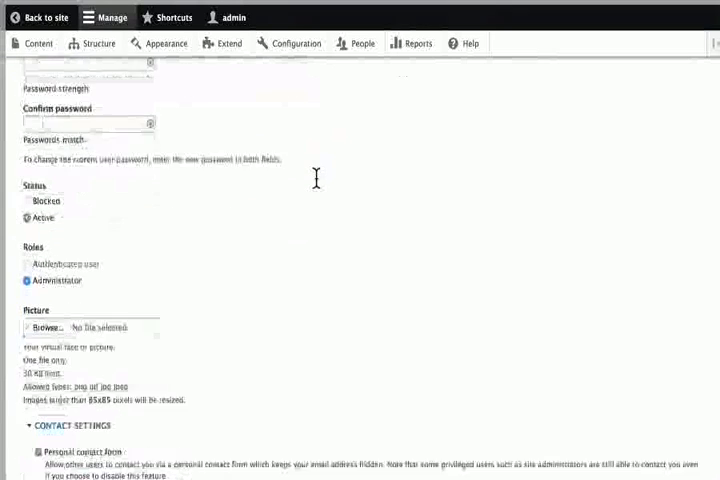
scroll("down", 3)
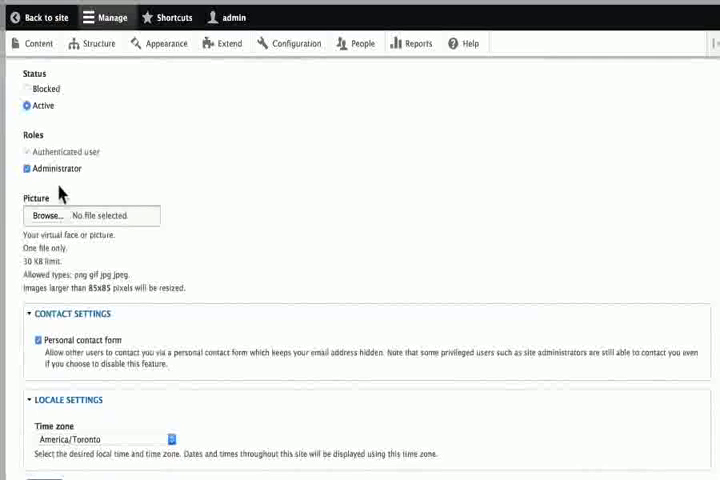
mouse_move(342, 235)
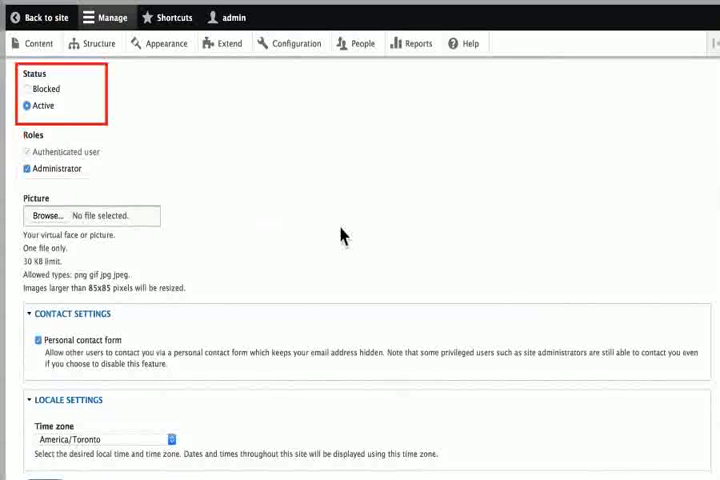
scroll("down", 3)
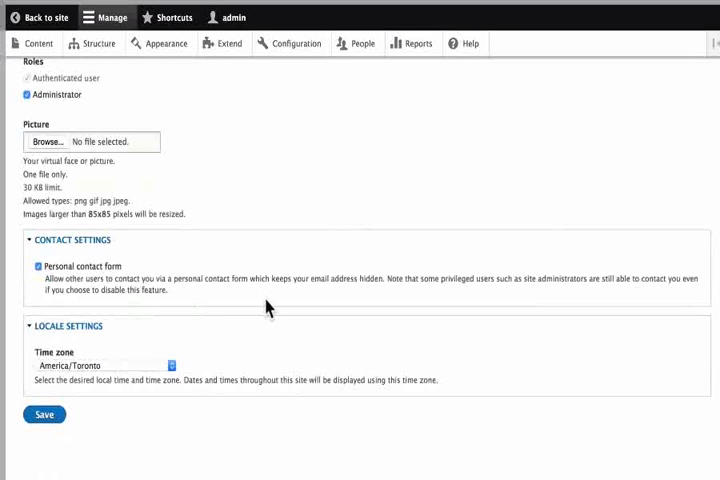
mouse_move(252, 390)
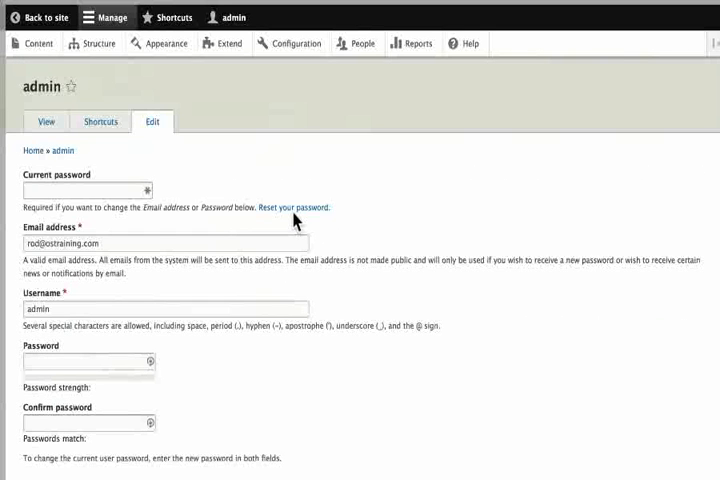
scroll("down", 3)
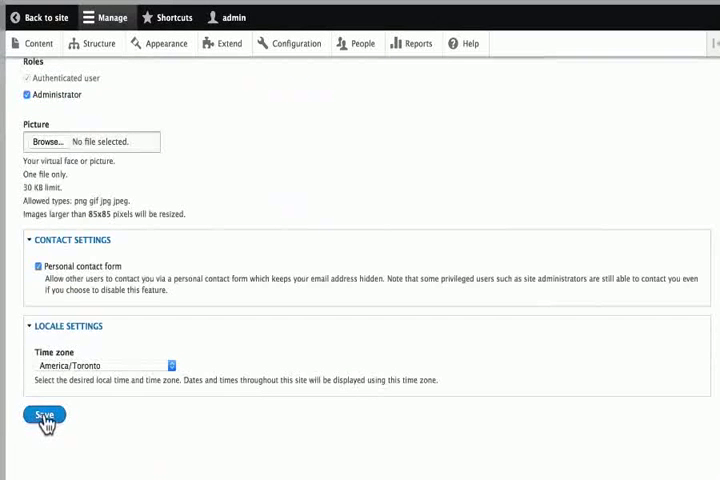
left_click(43, 415)
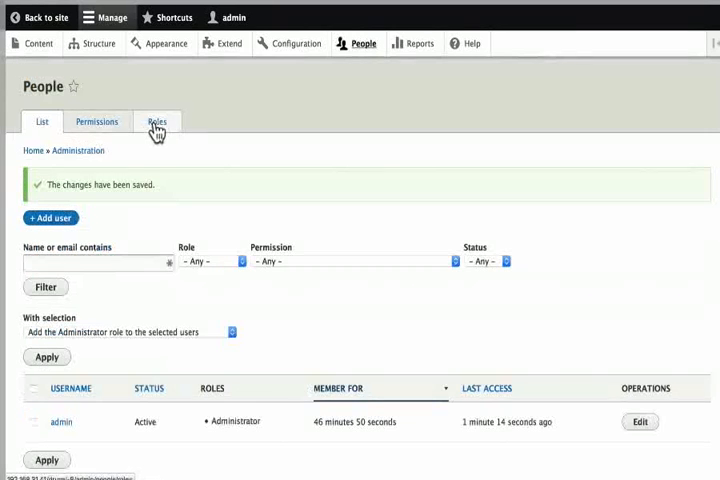
Step: View the Roles list and the Permissions table, then return to the People list
left_click(157, 121)
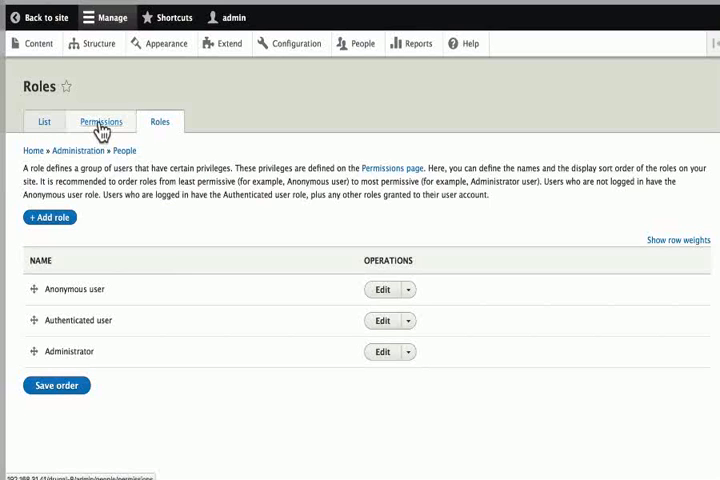
left_click(42, 121)
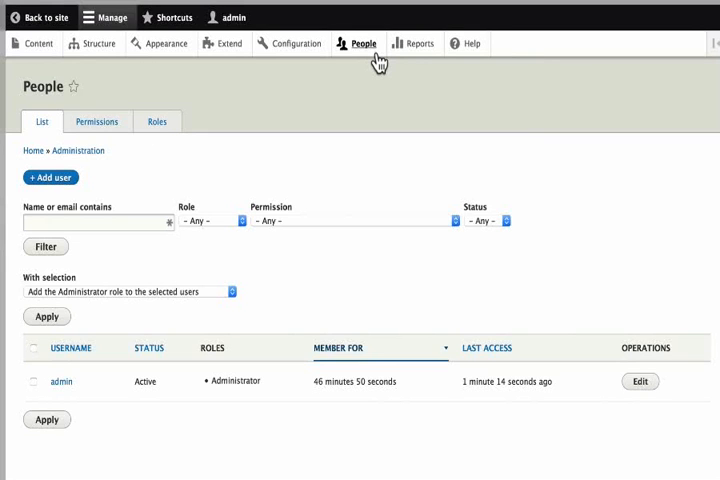
left_click(40, 17)
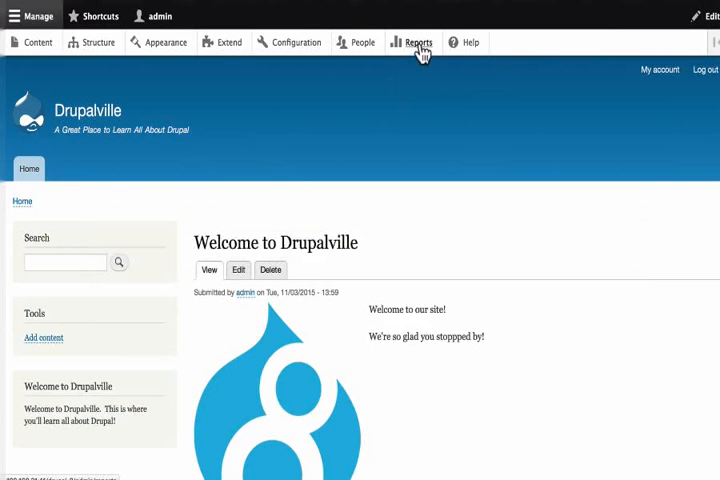
Step: View the Reports overview listing updates, log messages, field list, status report and top errors
left_click(418, 42)
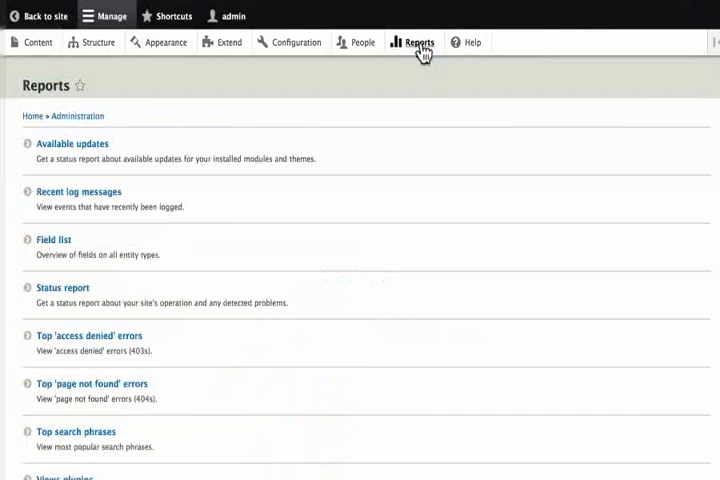
scroll("down", 3)
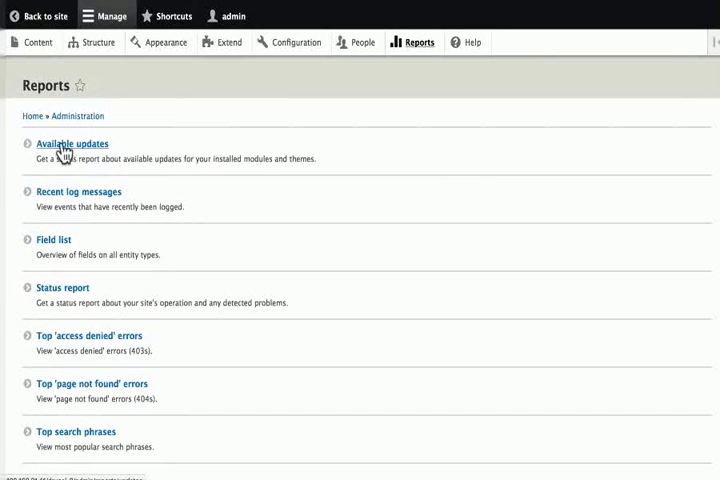
mouse_move(63, 198)
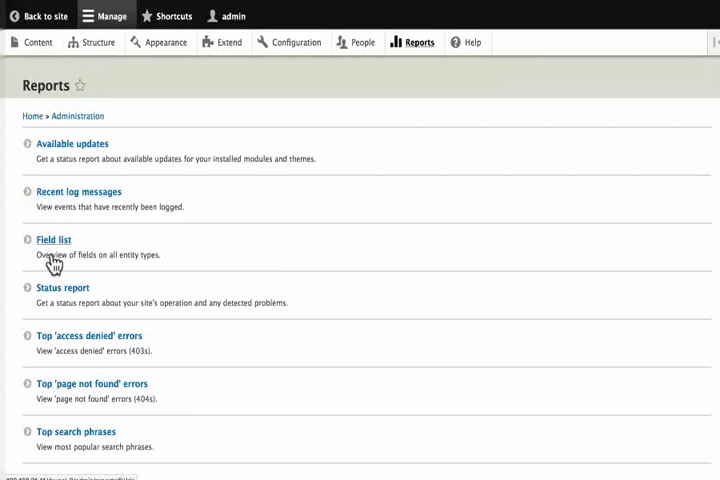
mouse_move(127, 265)
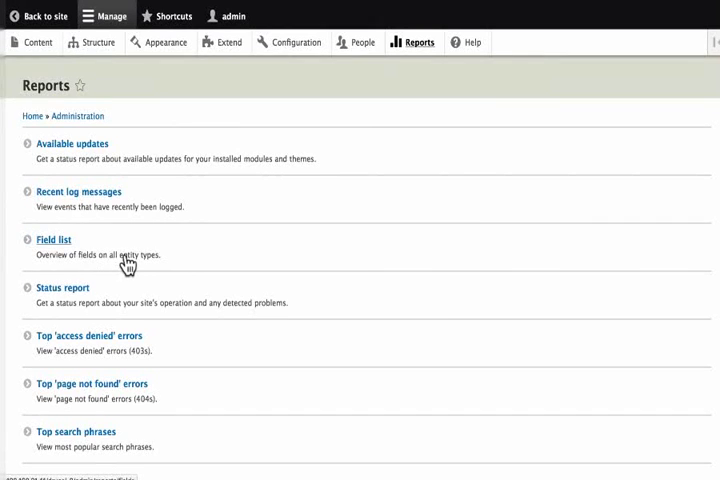
mouse_move(60, 308)
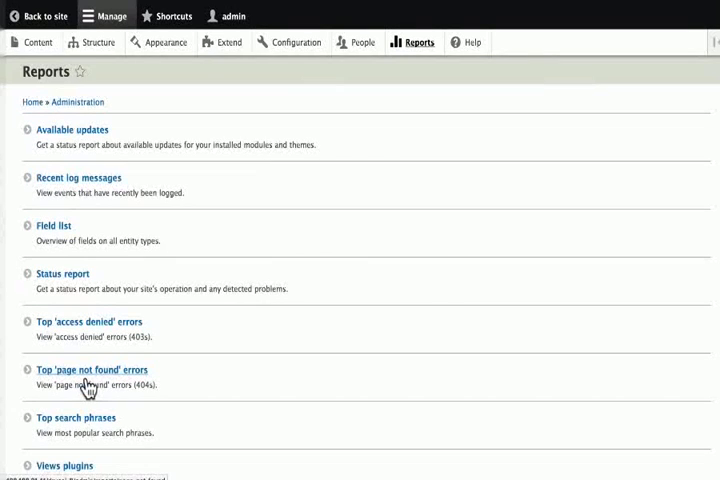
scroll("down", 3)
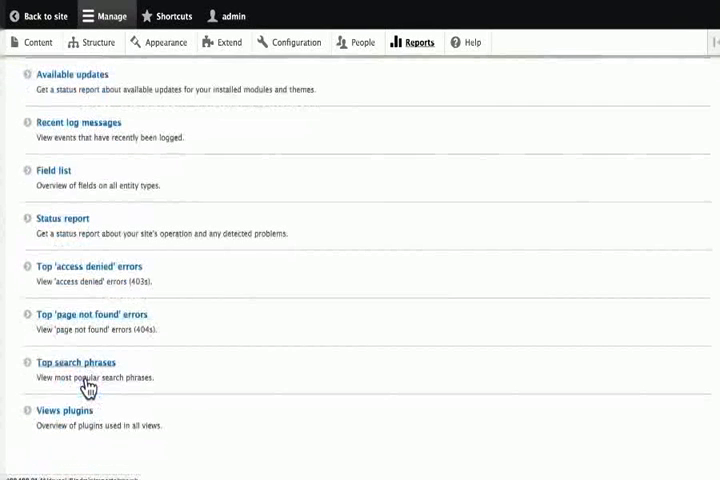
scroll("down", 3)
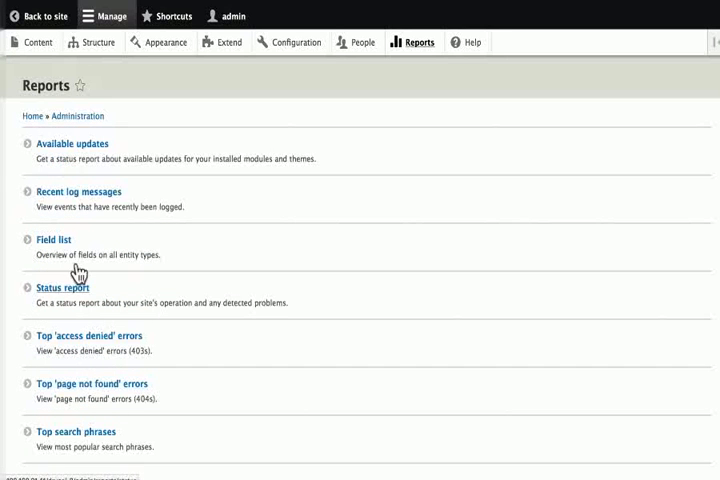
mouse_move(72, 153)
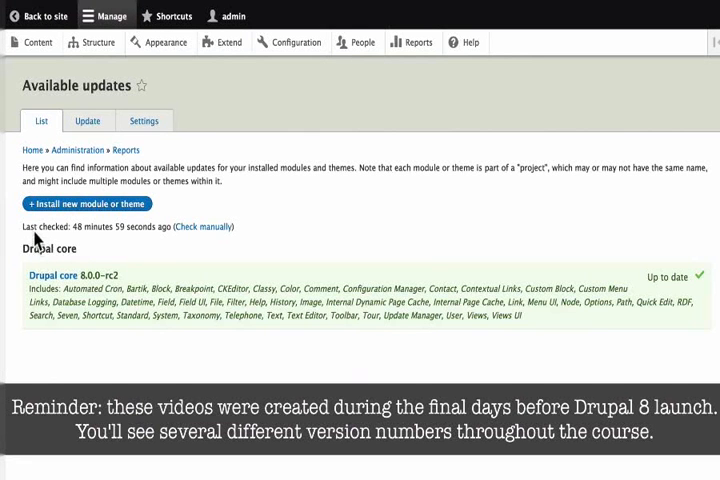
mouse_move(82, 243)
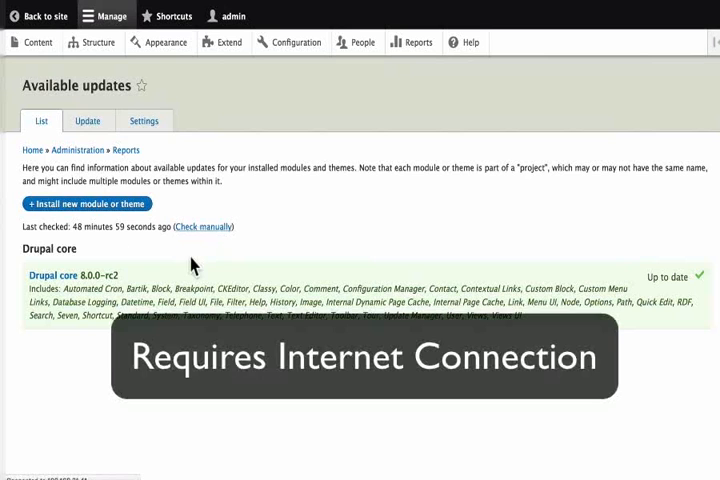
Step: Manually check for updates, confirming Drupal core 8.0.0-rc2 is up to date, then return to Reports
left_click(203, 226)
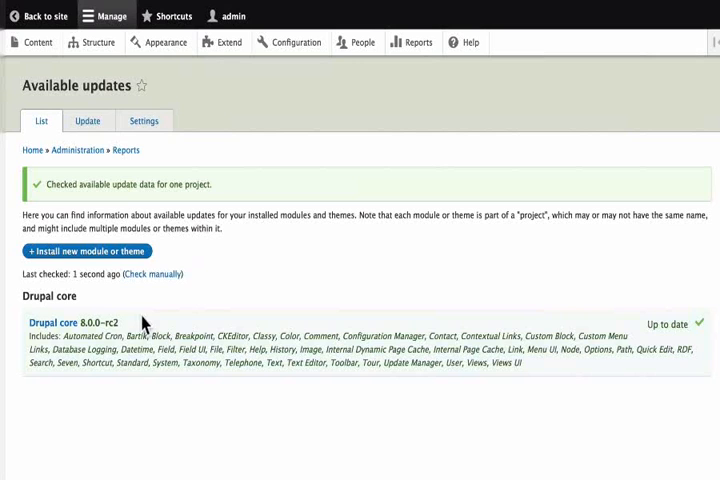
mouse_move(220, 258)
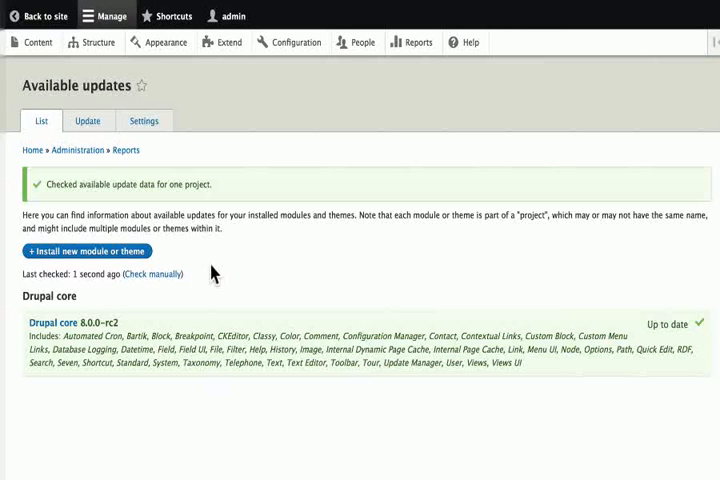
left_click(411, 42)
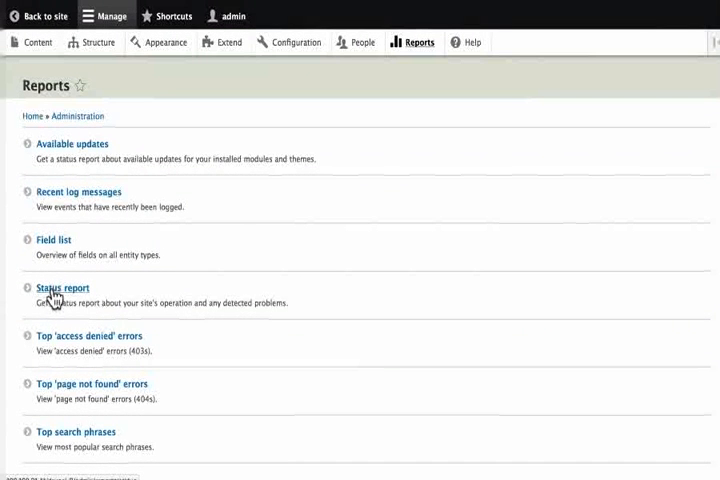
Step: View the Status report showing Drupal 8.0.0-rc2, protected files and up-to-date database and core
left_click(63, 288)
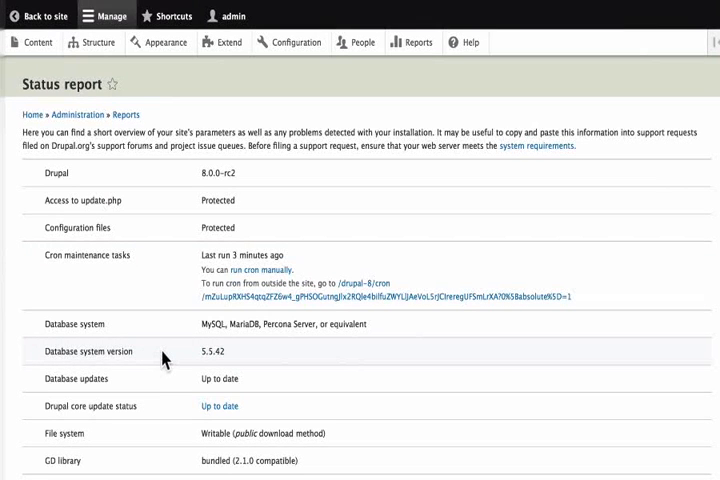
mouse_move(411, 42)
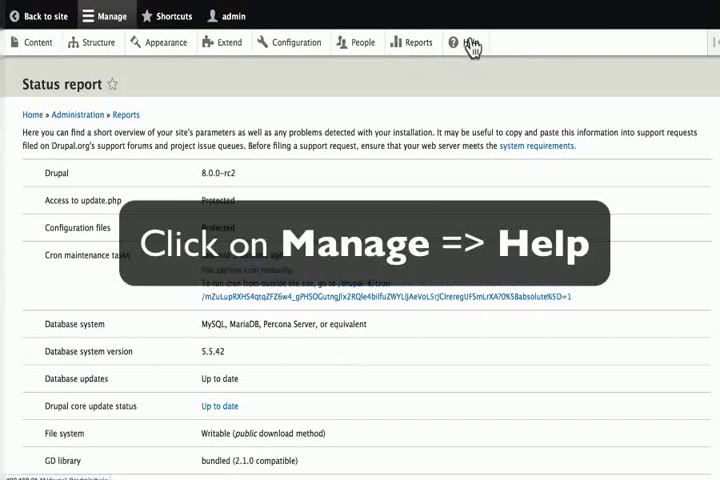
mouse_move(469, 42)
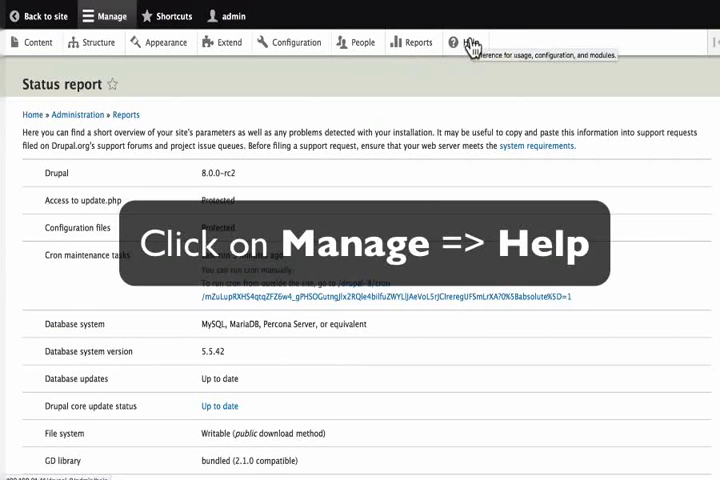
left_click(471, 42)
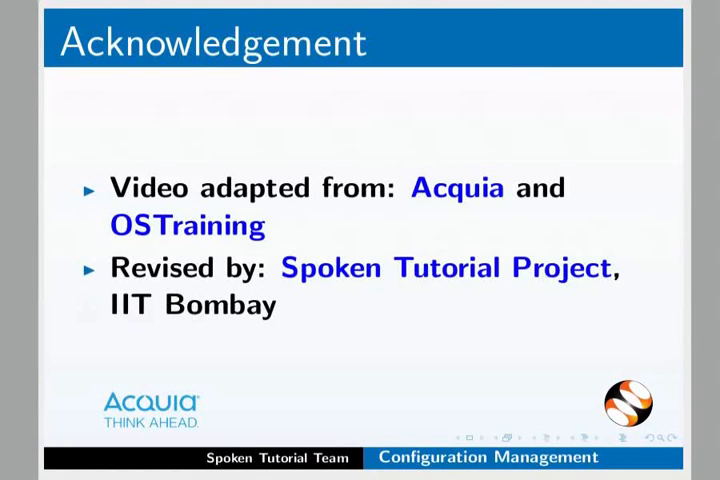
Step: Advance from the Acknowledgement slide to the About the Spoken Tutorial Project slide
key("right")
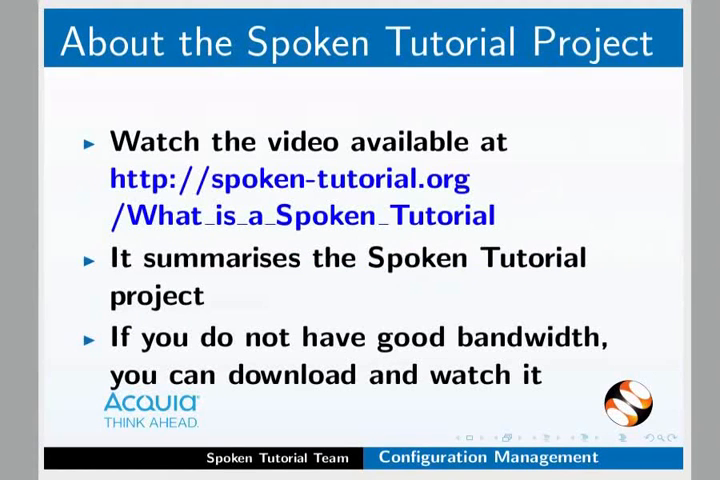